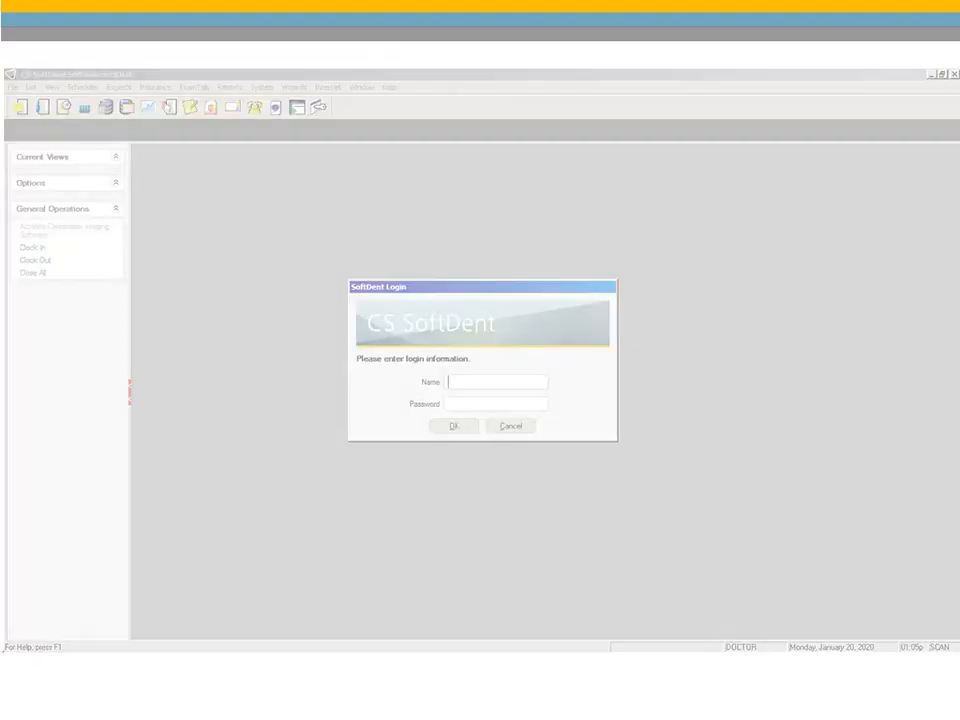
Step: Log into SoftDent at the Login dialog to begin work
click(454, 426)
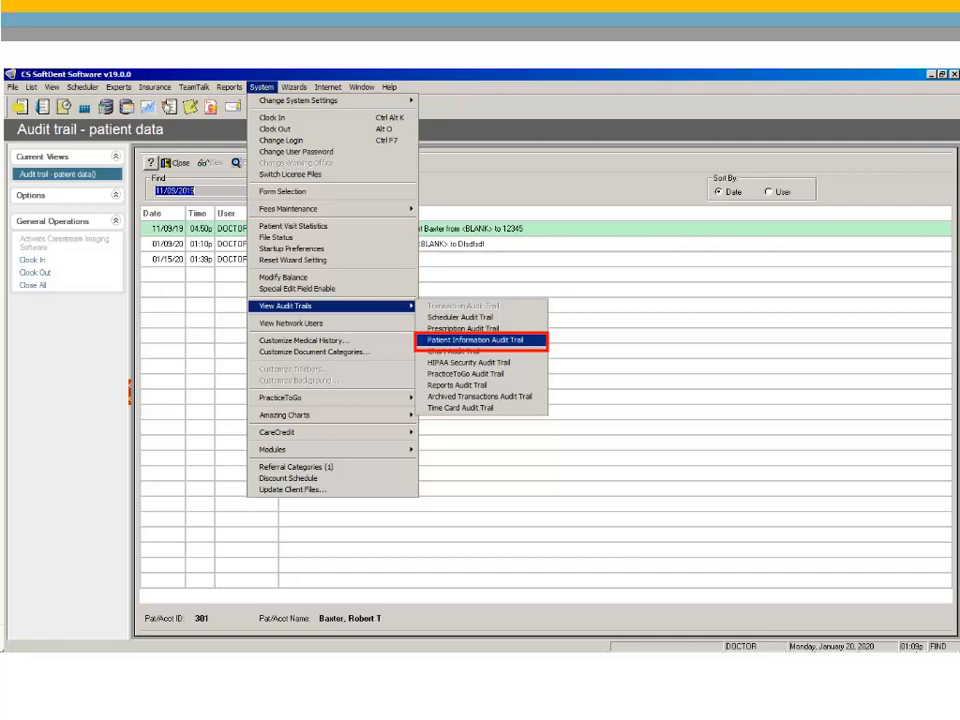
Step: View the Patient Information Audit Trail listing dated changes to the patient's data
click(474, 340)
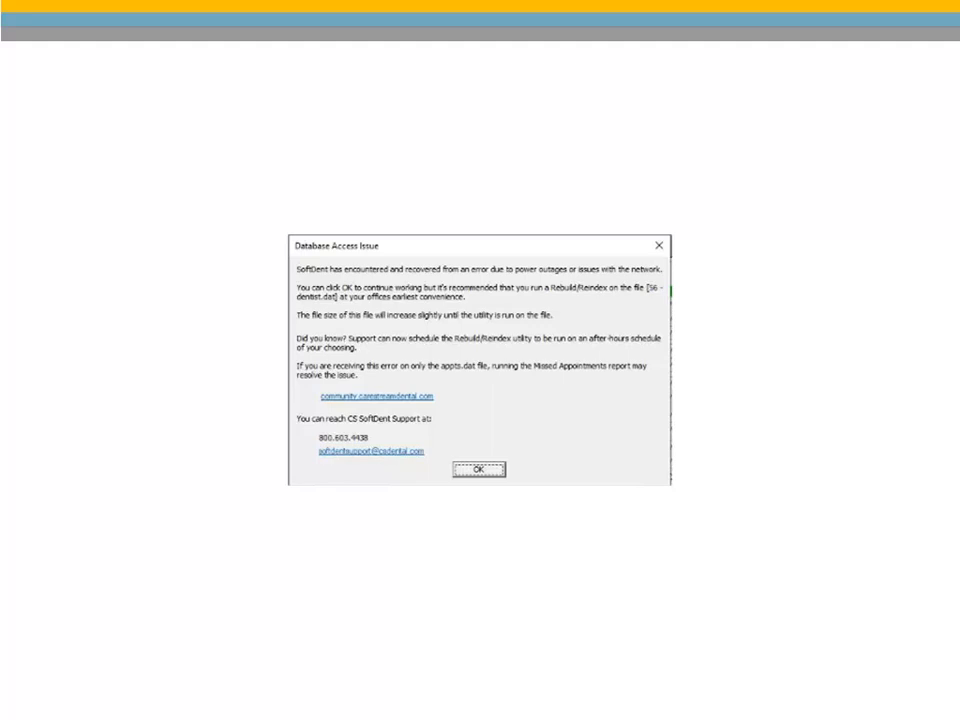
Step: Dismiss the Database Access Issue message recommending the rebuild utility with OK
click(480, 468)
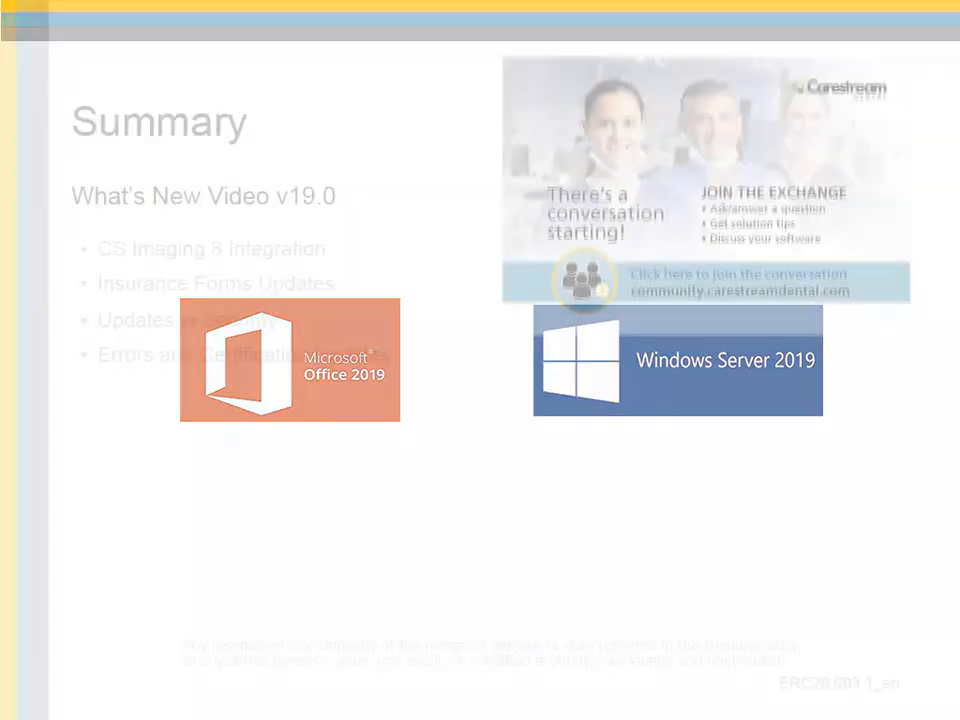